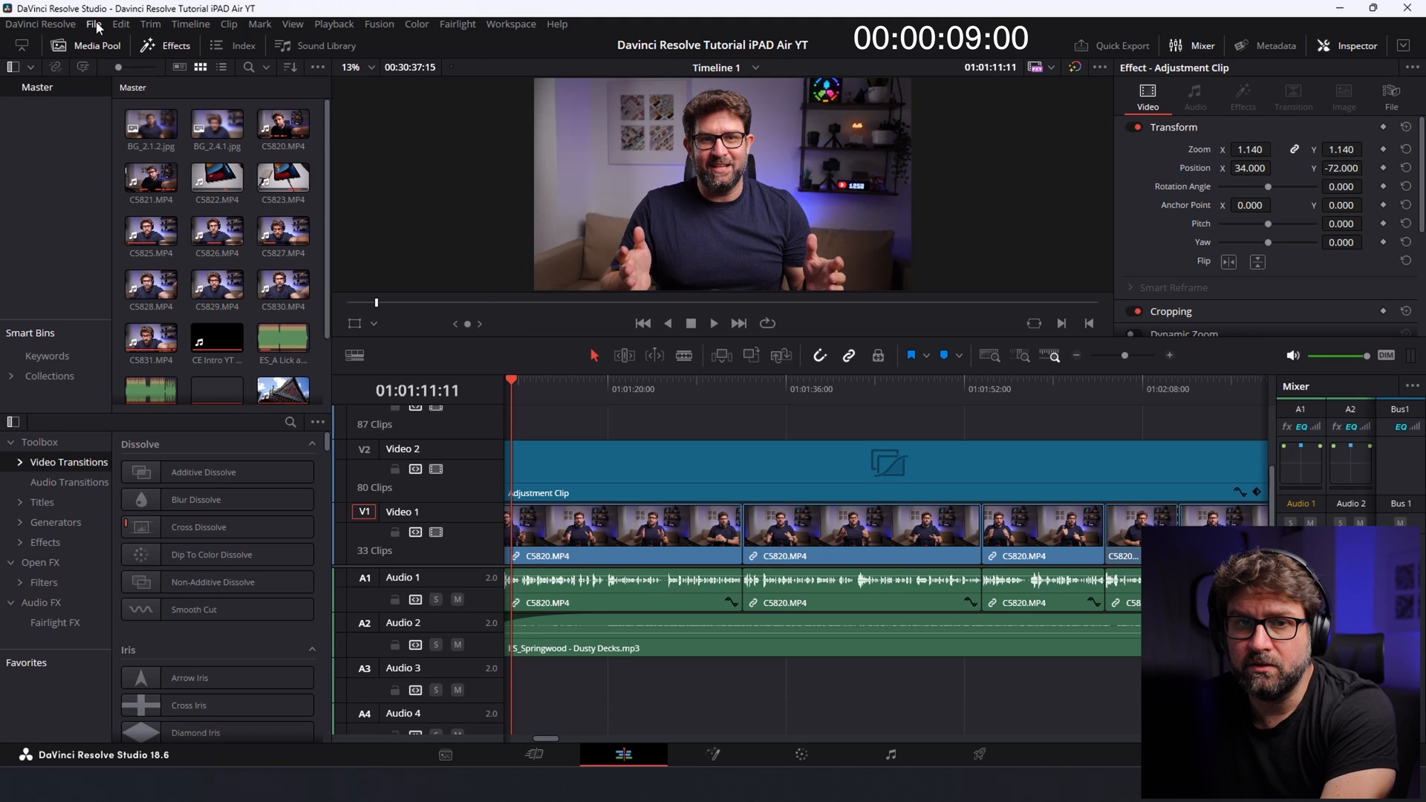
Save the project as a copy with 'SHORT' appended to its name via Save Project As.
left_click(97, 24)
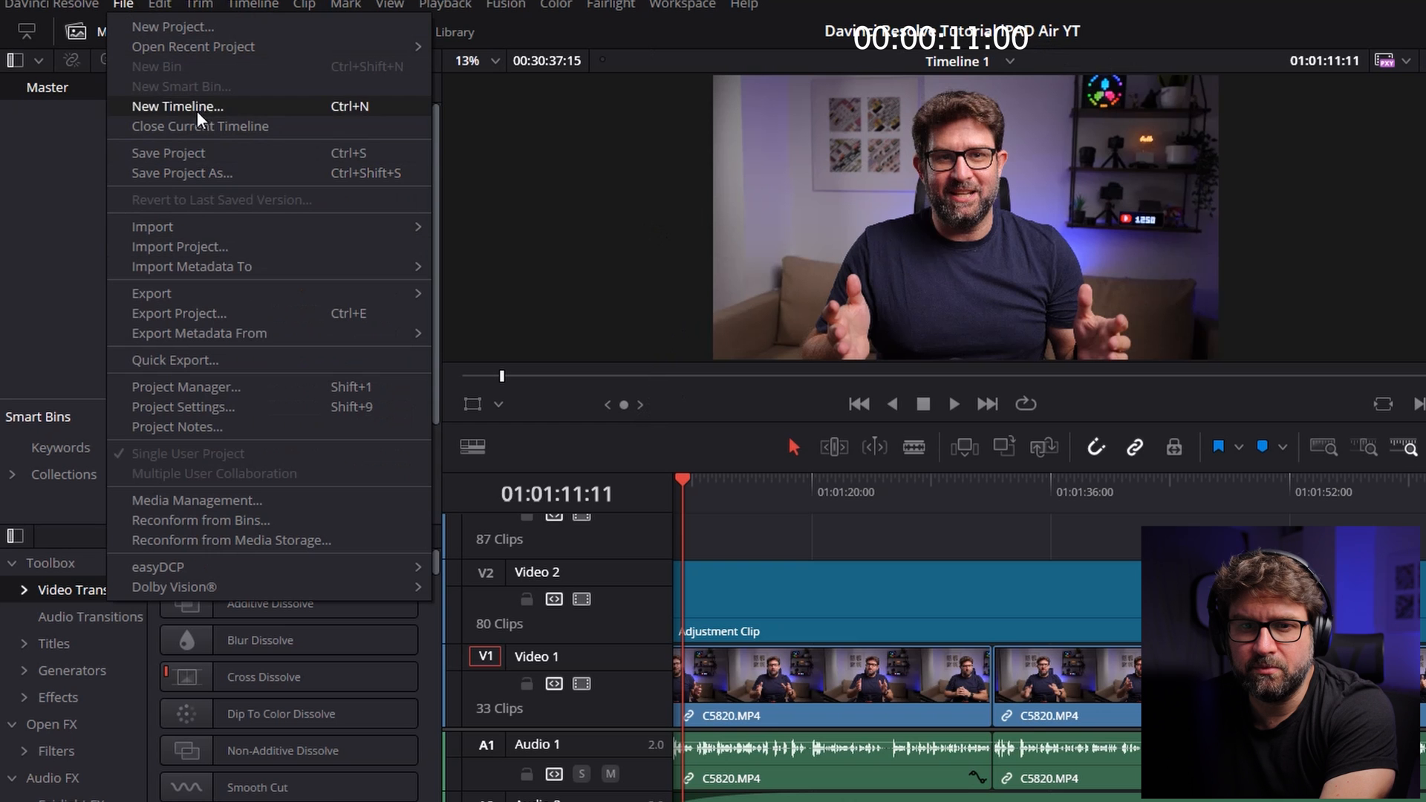
left_click(181, 173)
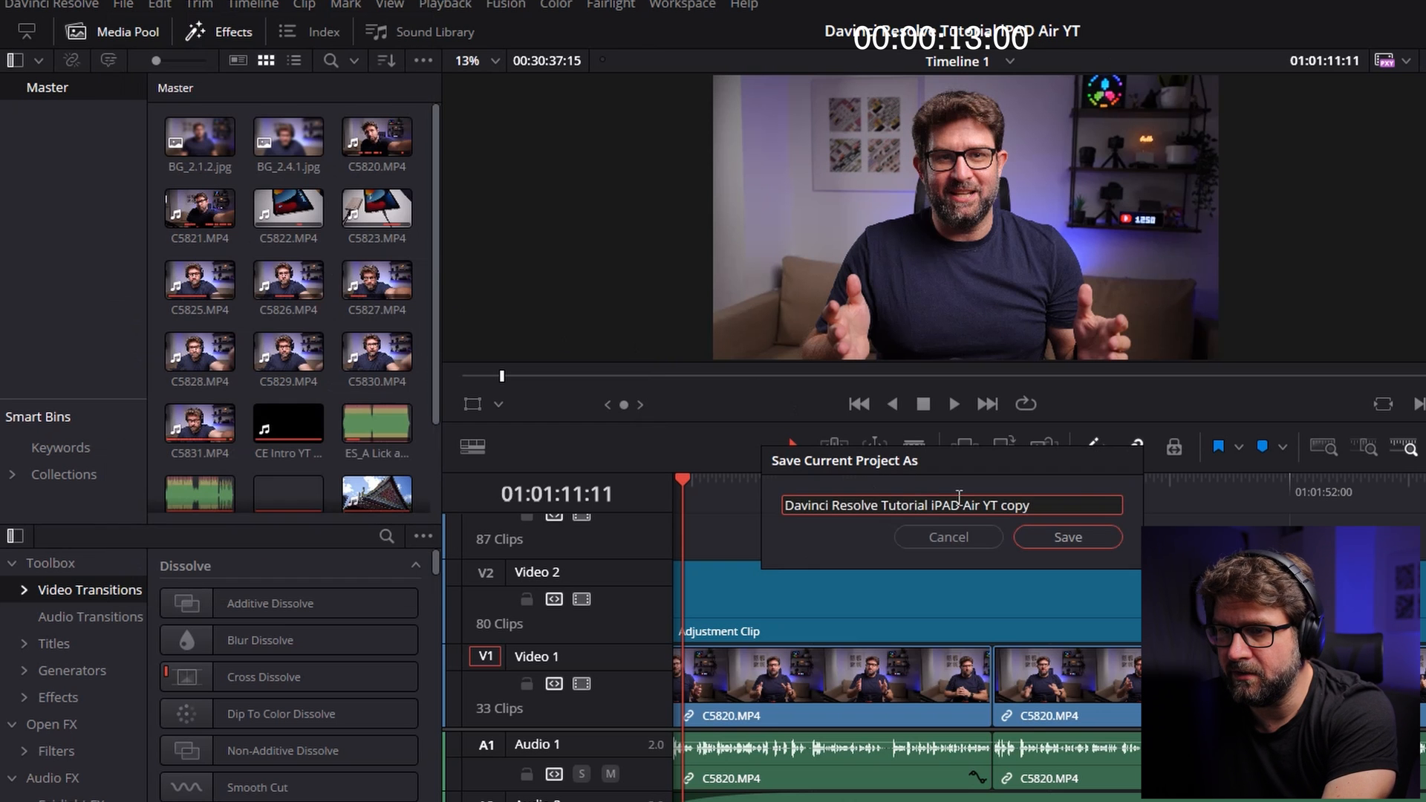
type("SH")
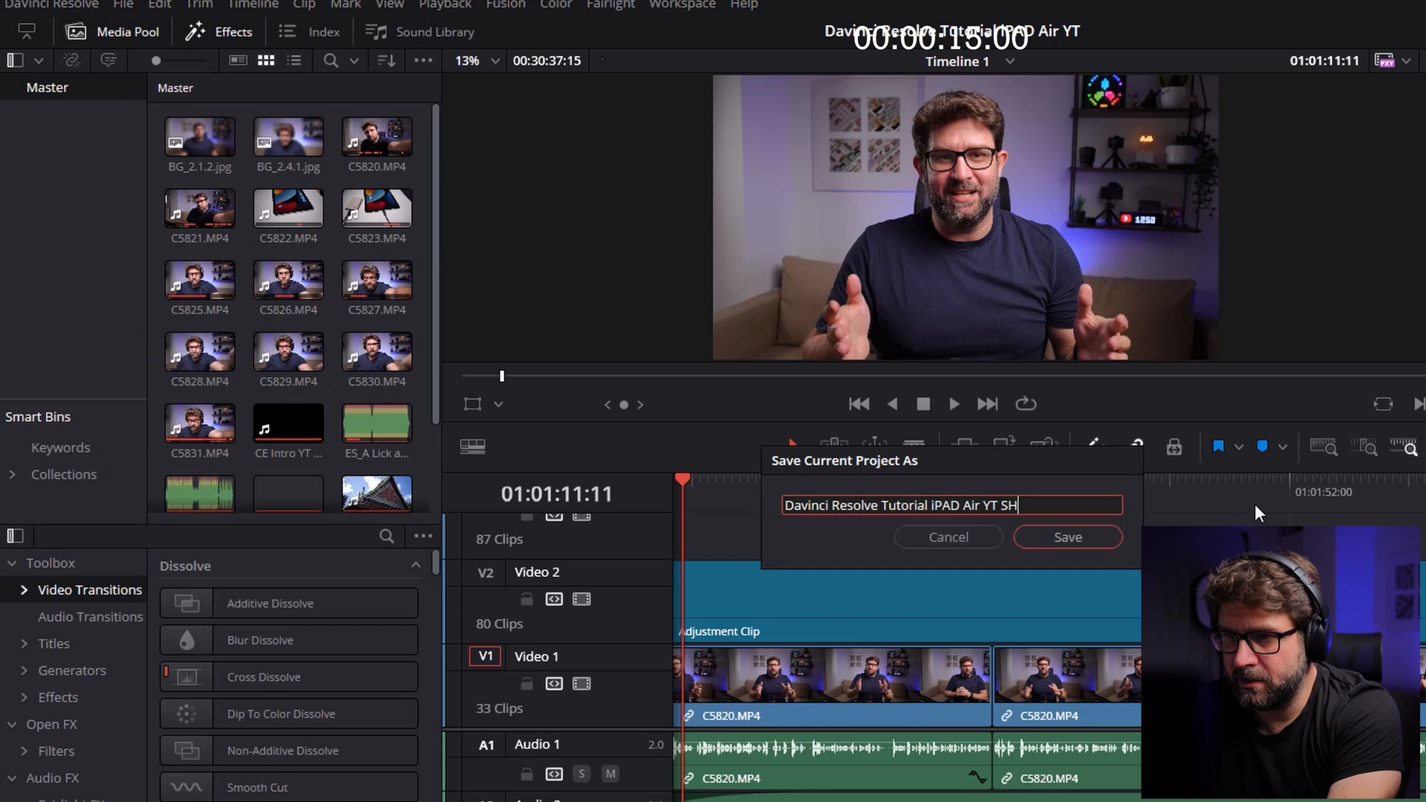
left_click(1069, 537)
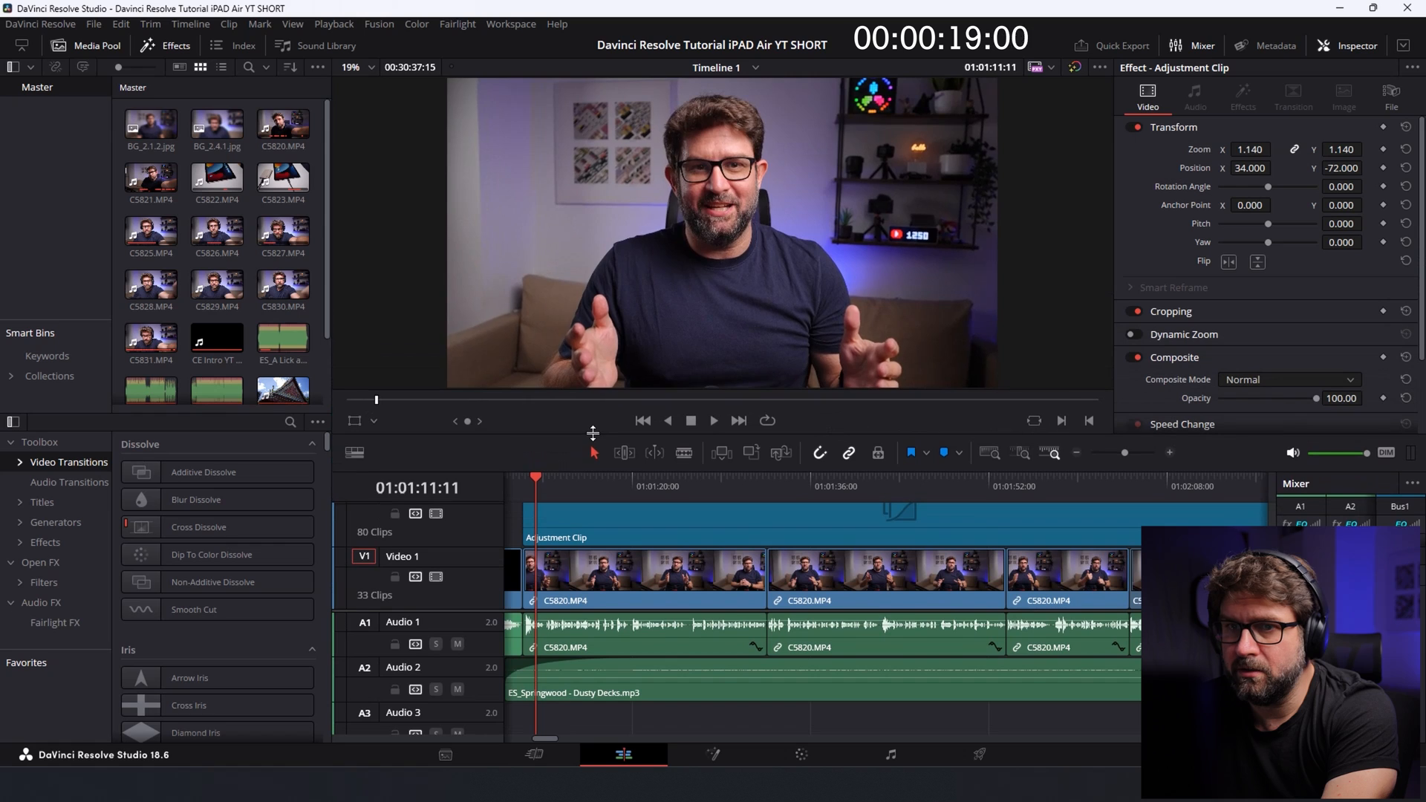
Enable Use vertical resolution in Project Settings so the timeline becomes 2160 x 3840.
left_click(104, 24)
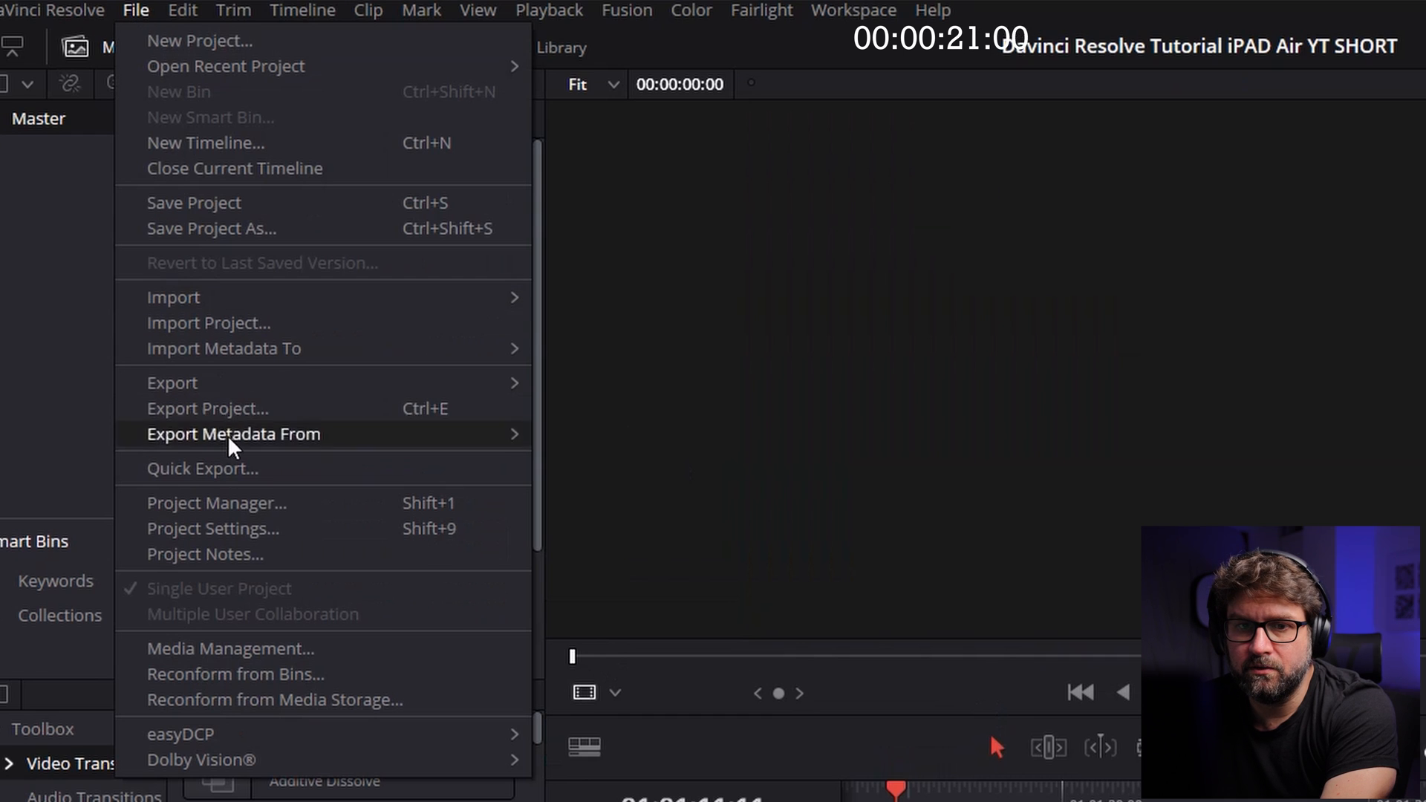
left_click(211, 528)
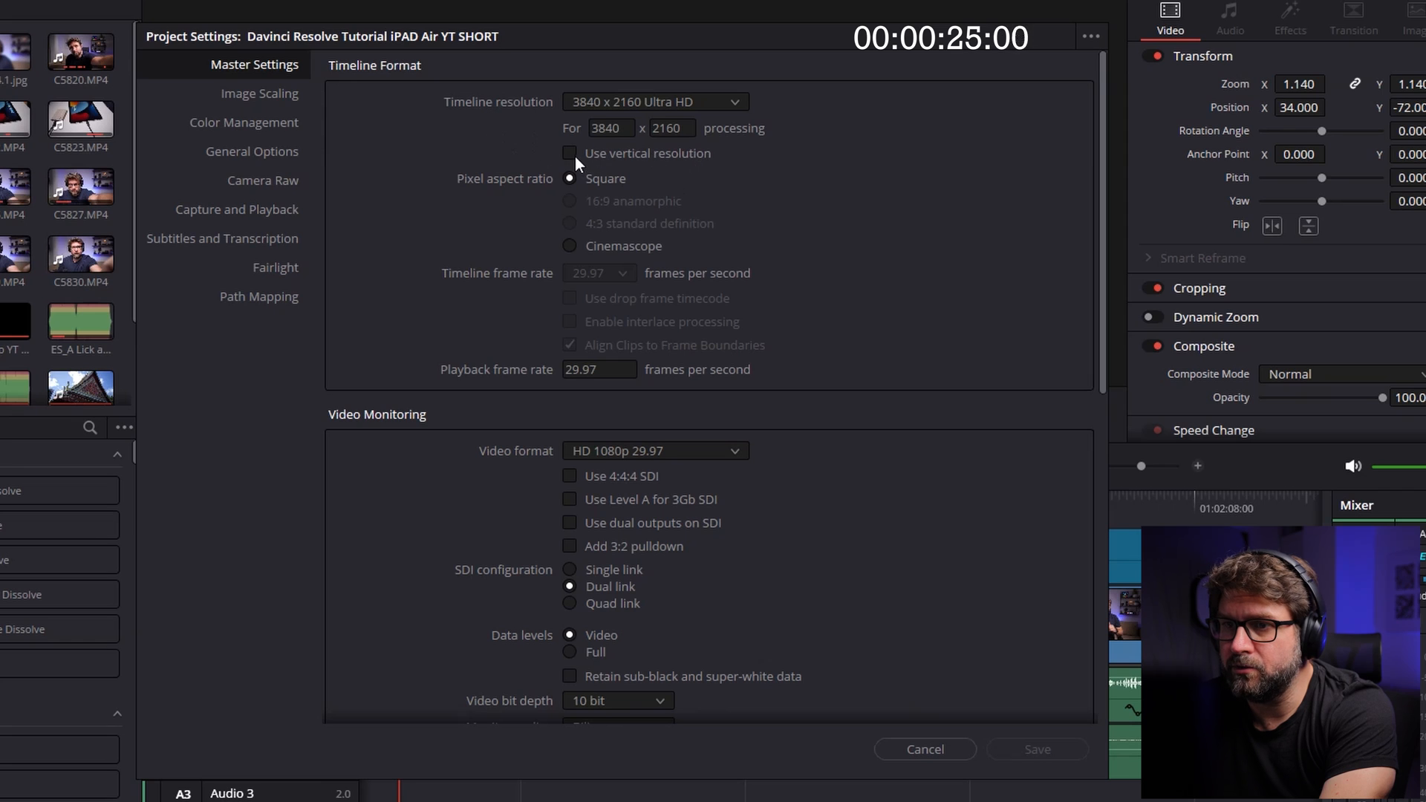
left_click(571, 153)
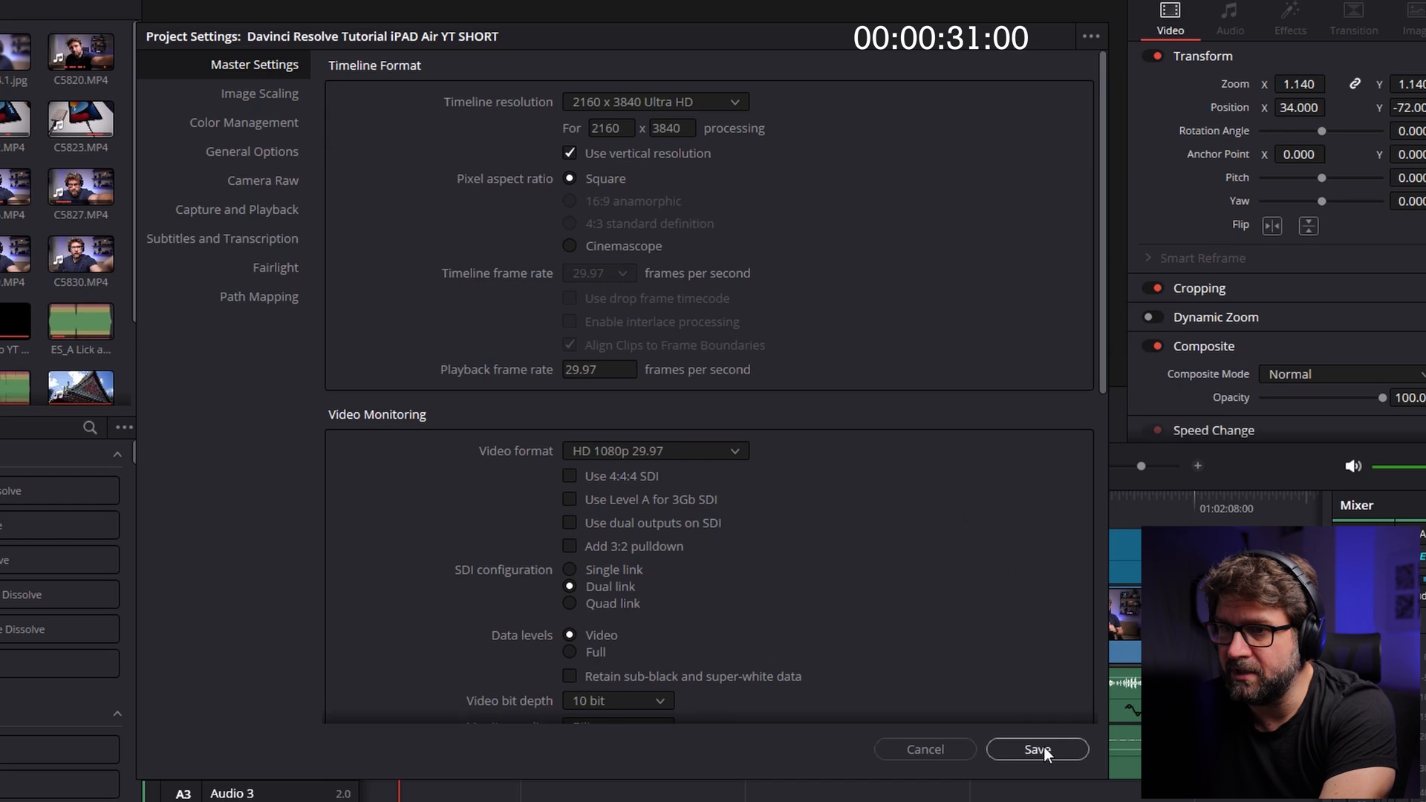
left_click(1037, 749)
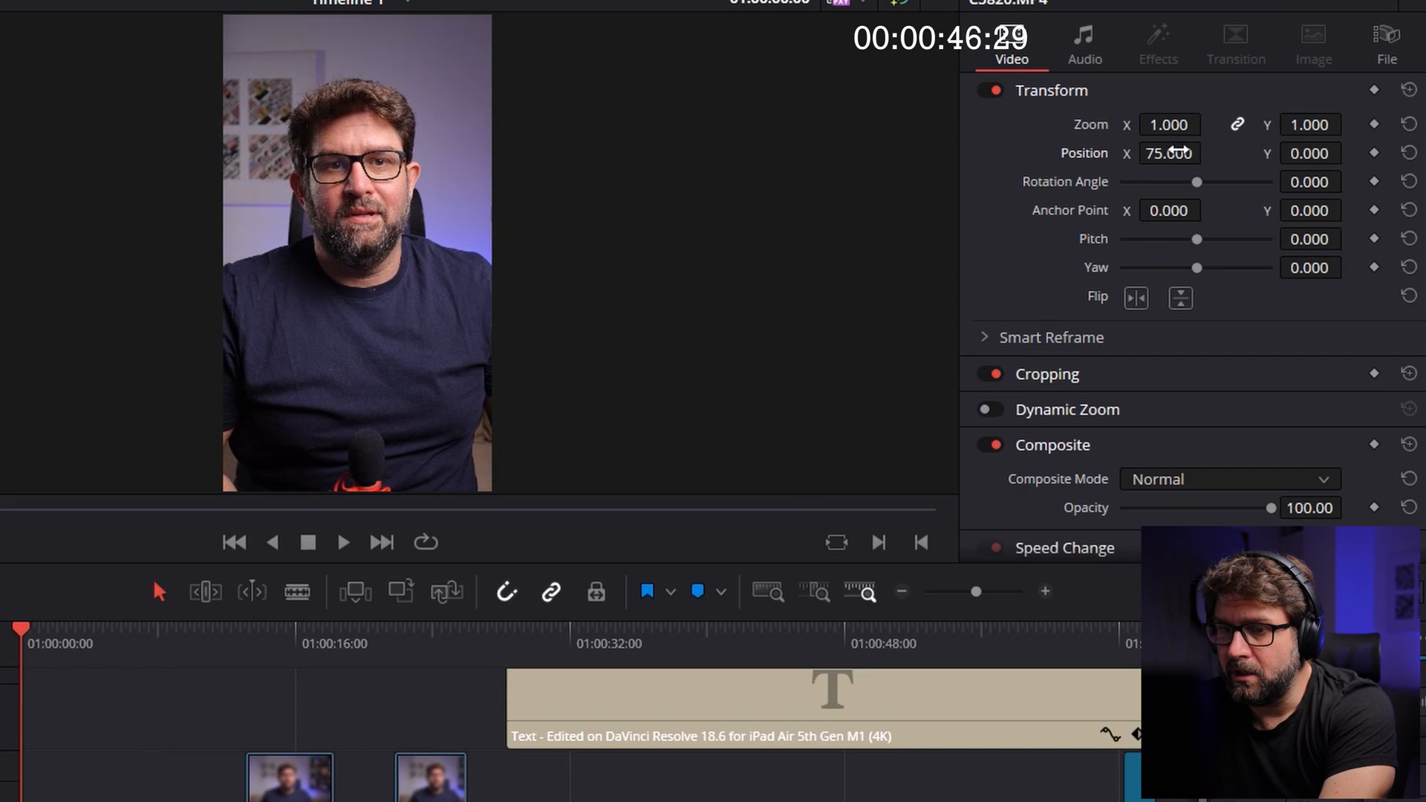
Set the clip's Transform Position X to 75 and preview the centred presenter framing.
left_click(344, 544)
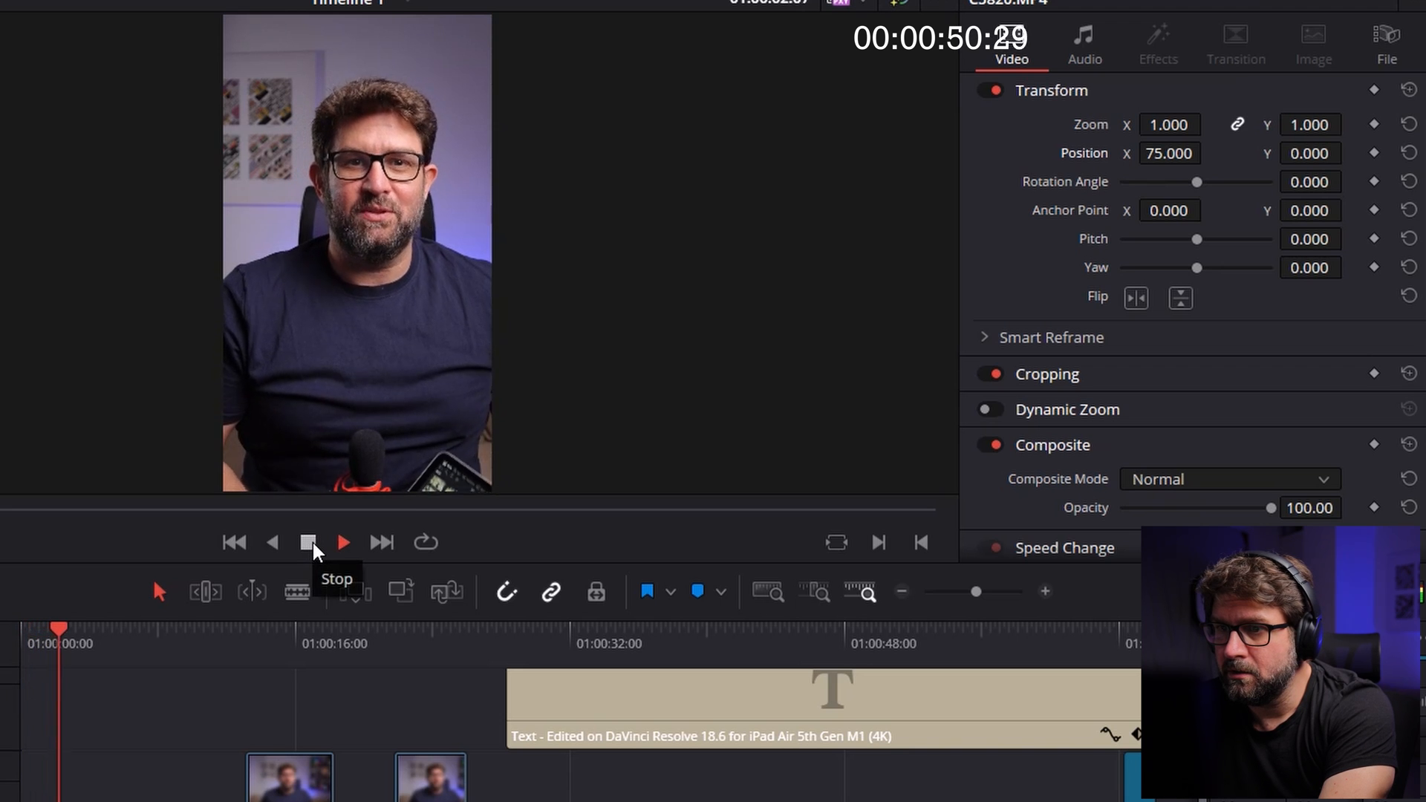
left_click(345, 542)
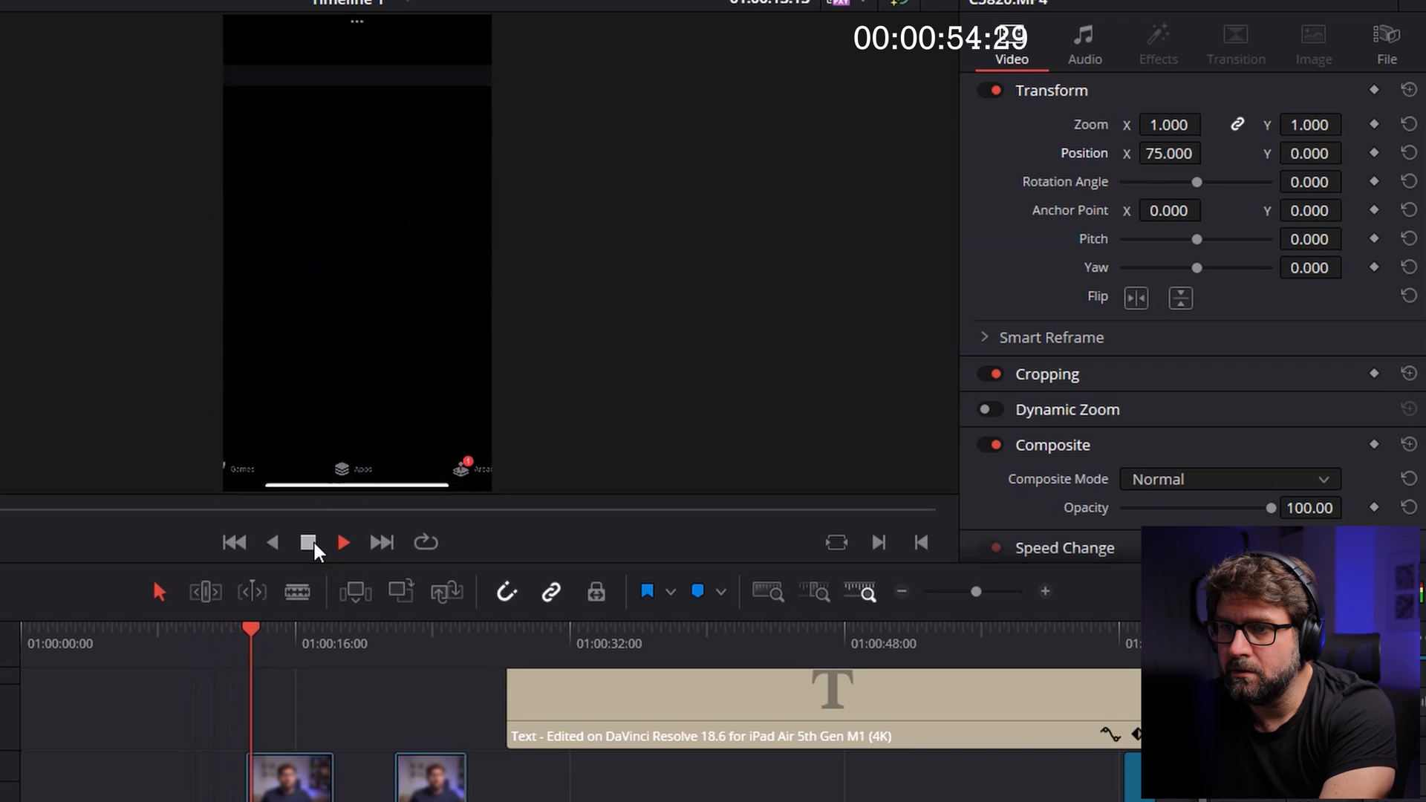
left_click(343, 542)
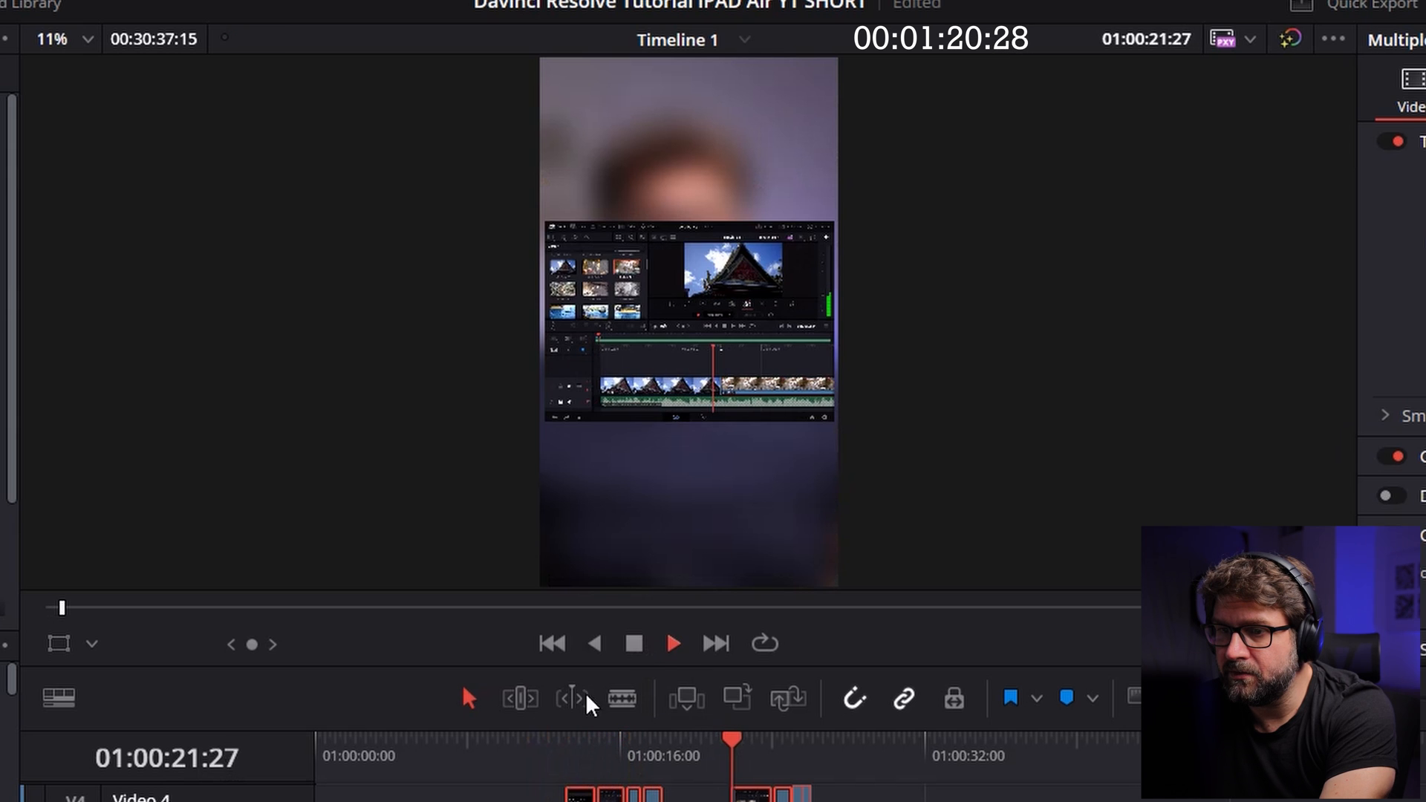
Adjust the screen-recording clip so it sits centred over the blurred background layer.
left_click(635, 643)
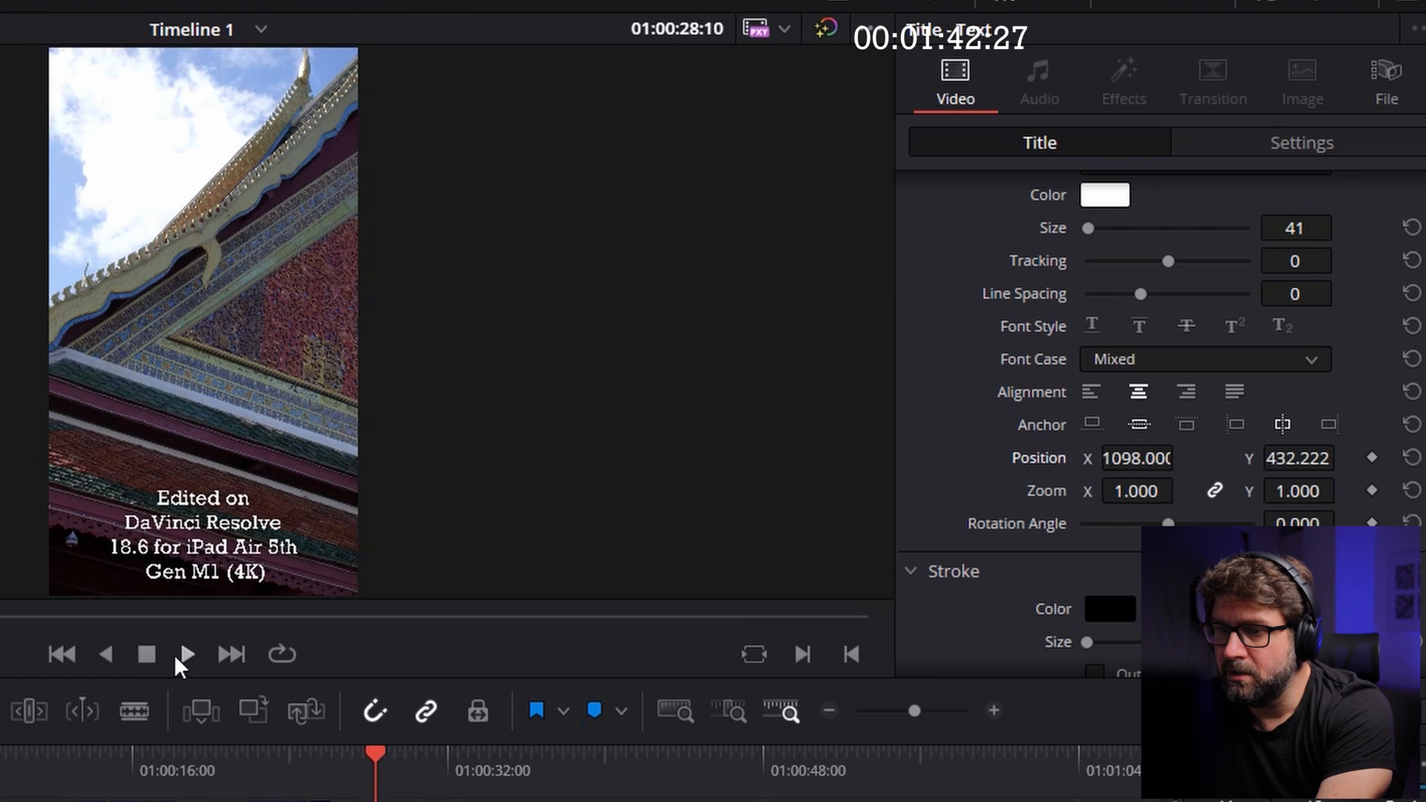
Preview the caption at Size 41 repositioned near the bottom of the vertical frame.
left_click(185, 655)
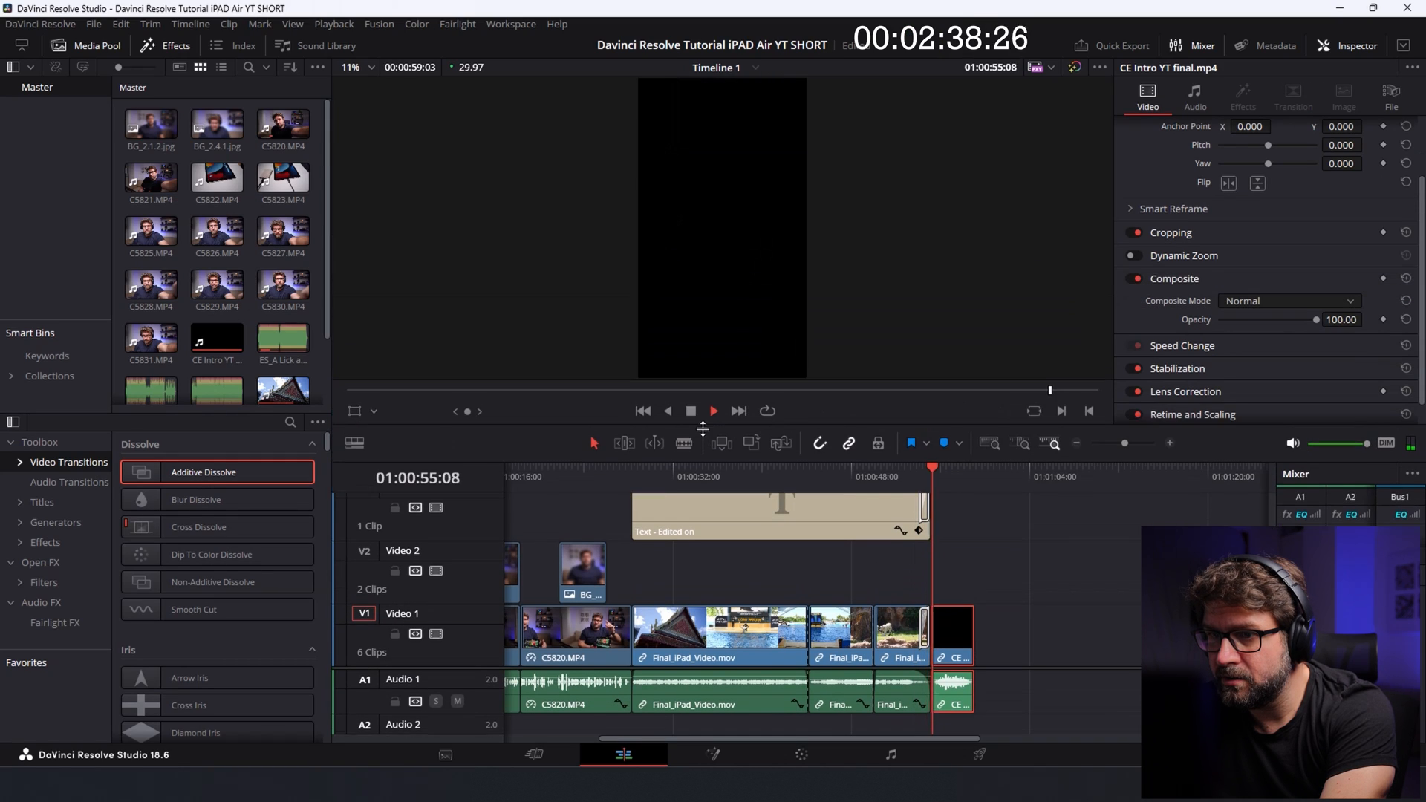
Adjust the trimmed timeline clips with dissolves, ending on the CE Intro clip.
left_click(691, 421)
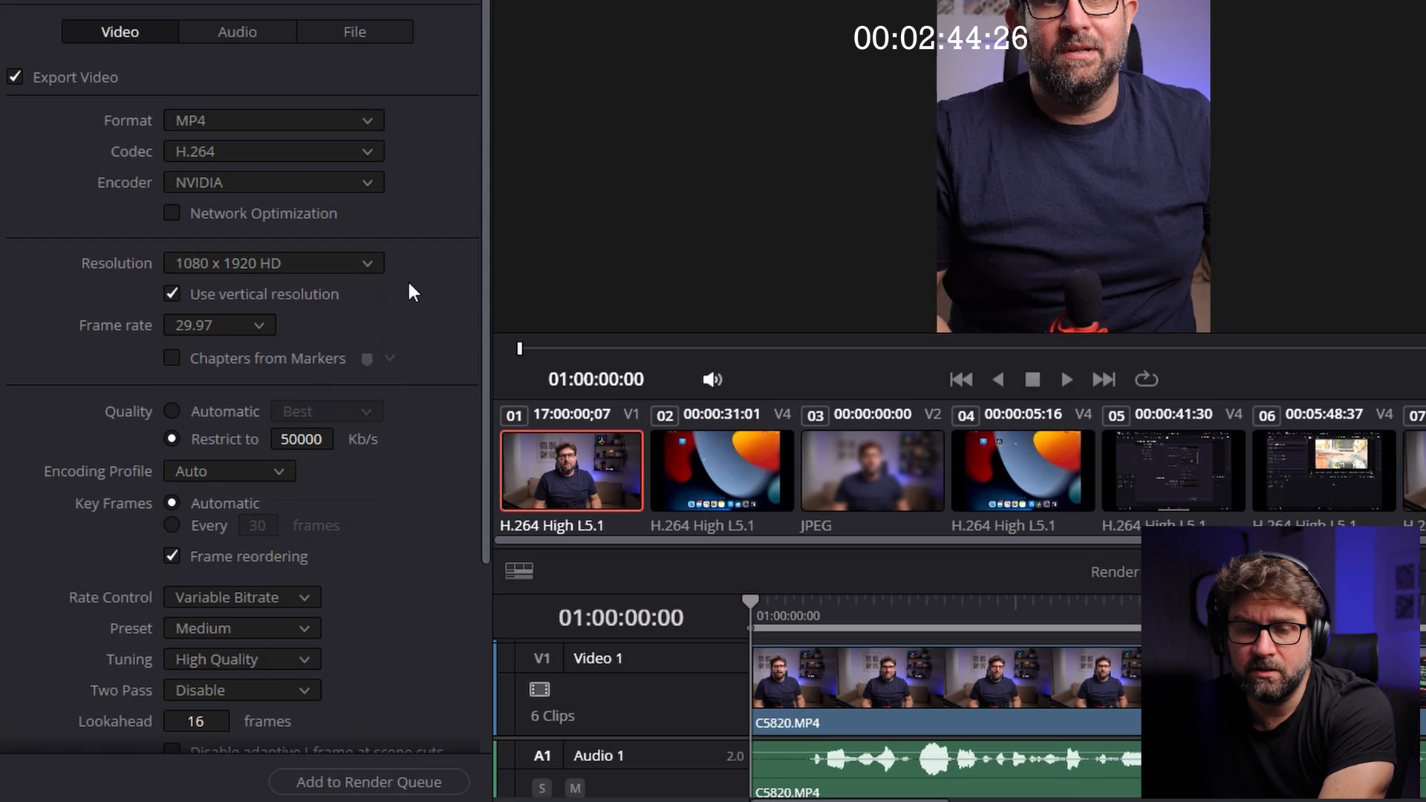
Restrict the H.264 MP4 bitrate to 10000 Kb/s, queue the job and render it.
scroll("down", 3)
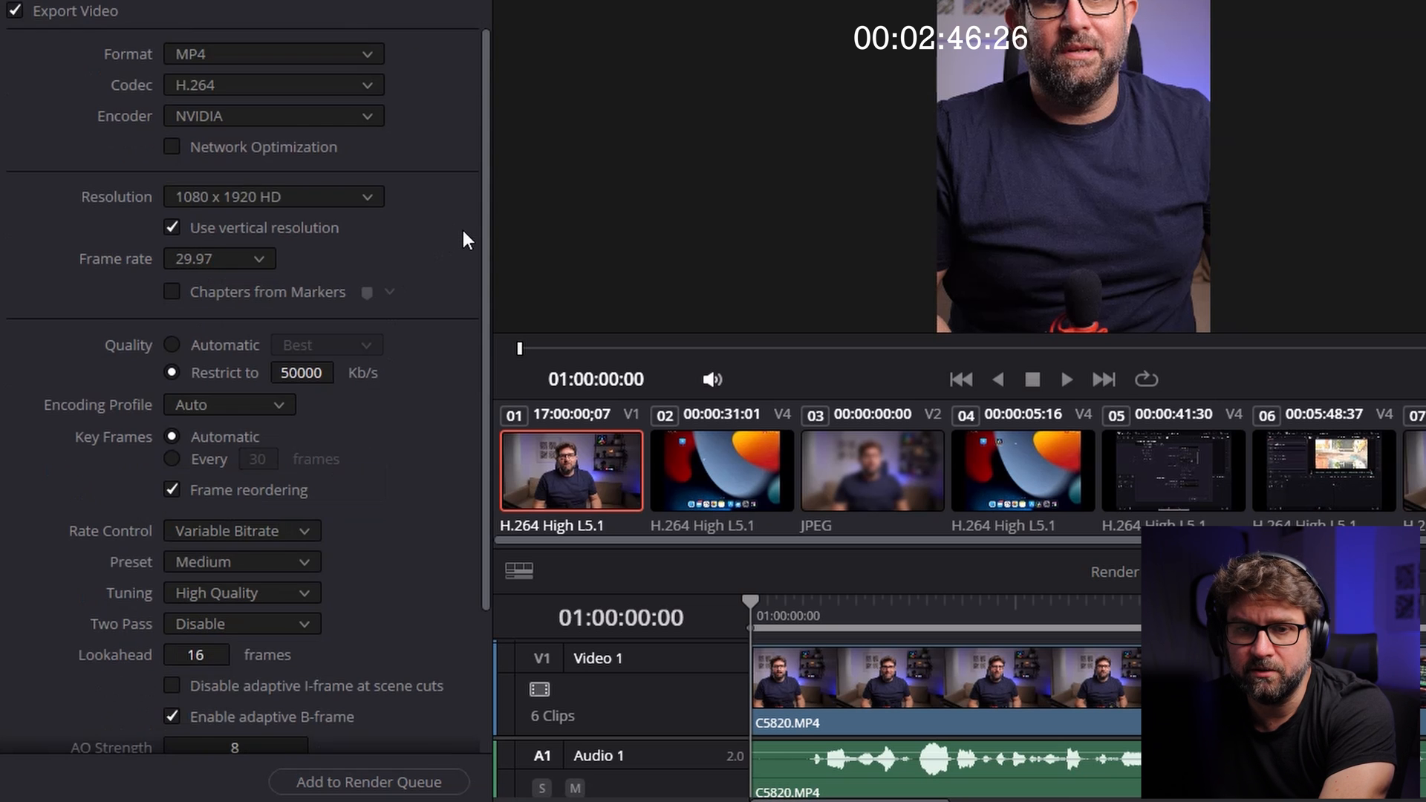
left_click(303, 371)
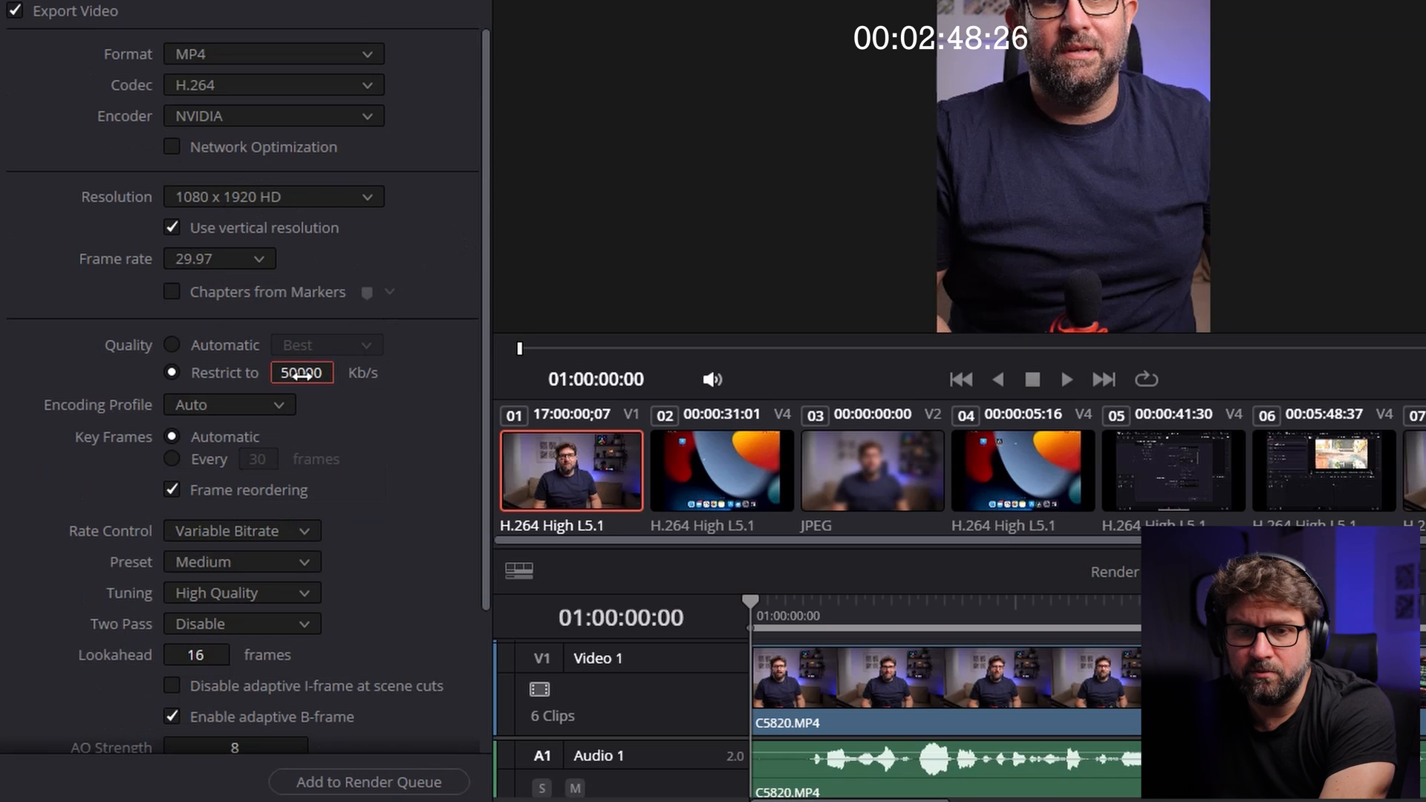
type("10")
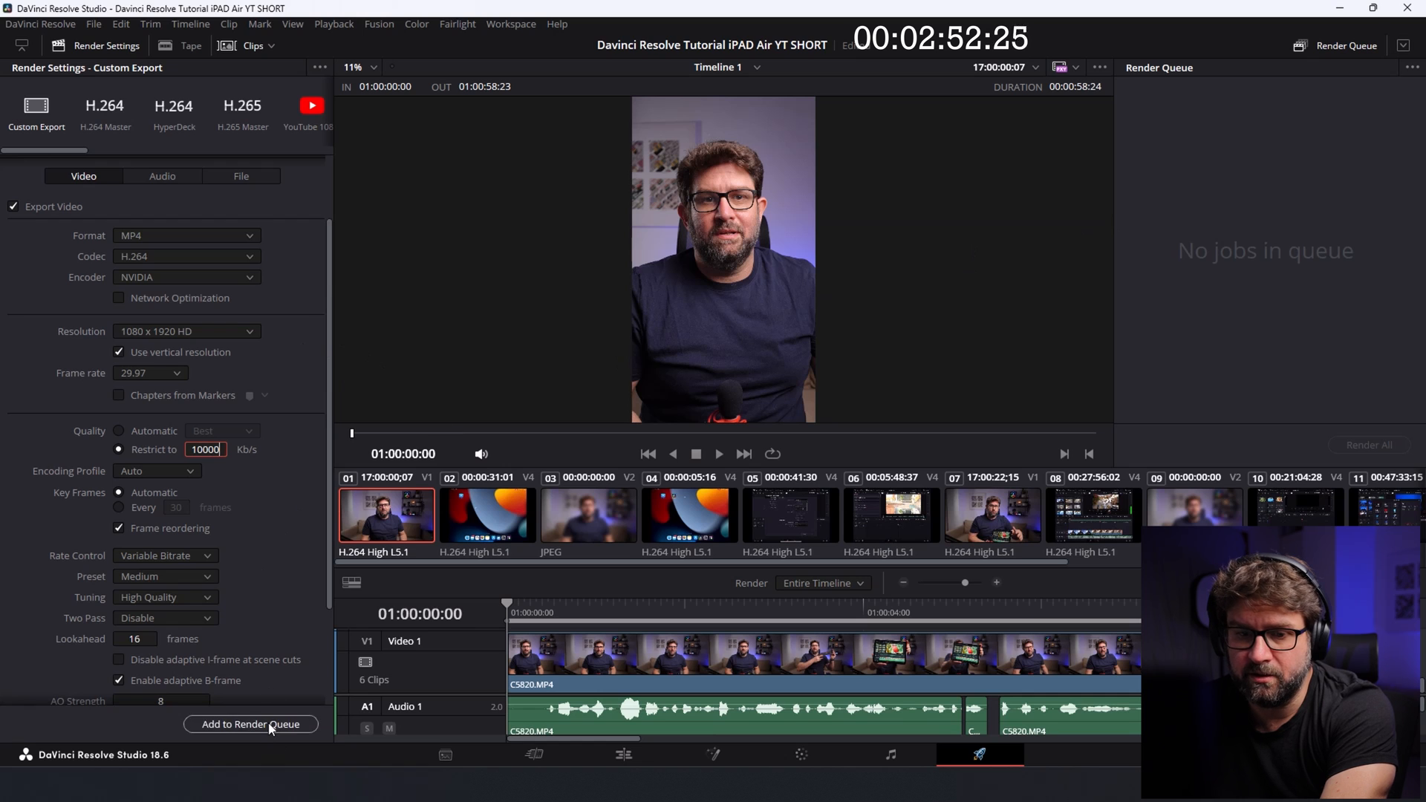
left_click(251, 725)
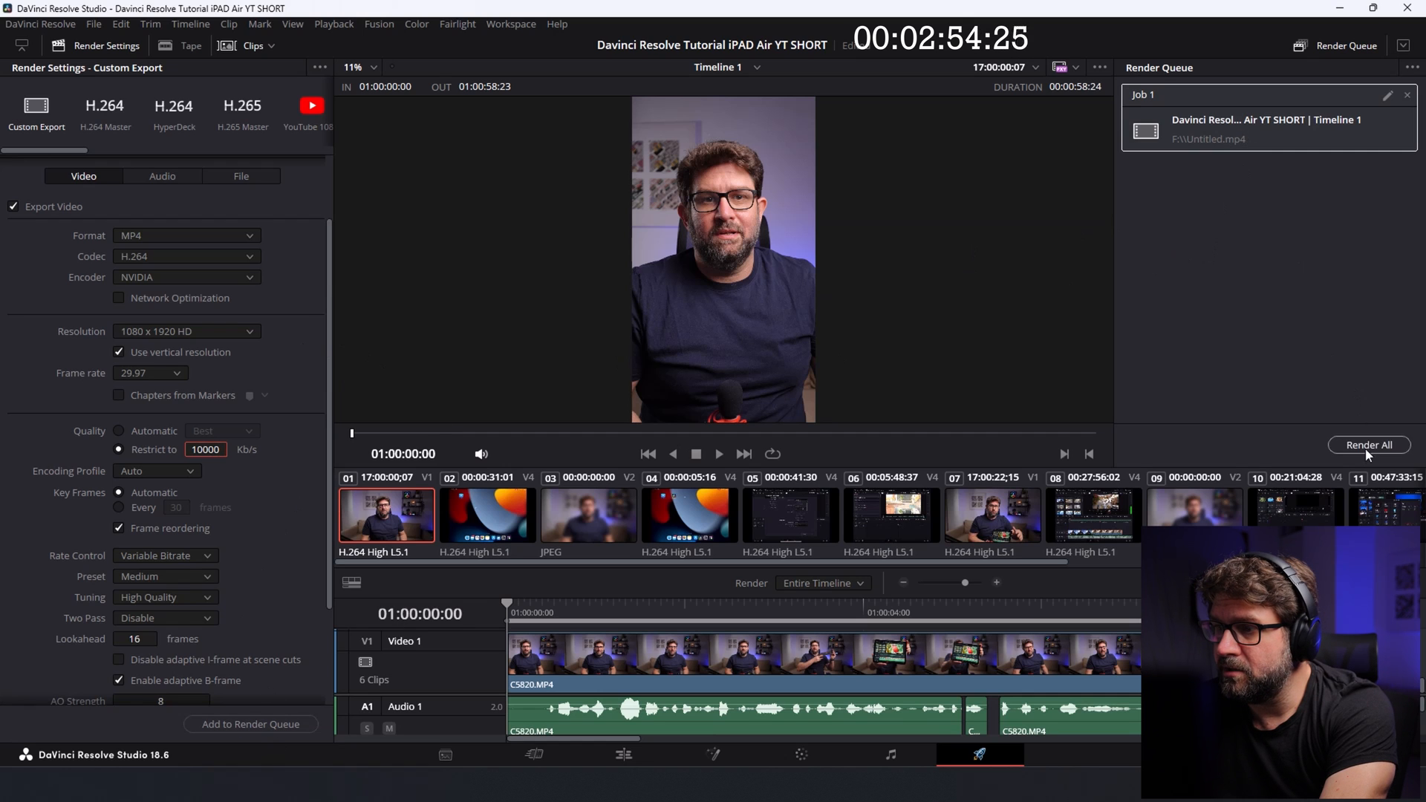
left_click(1370, 446)
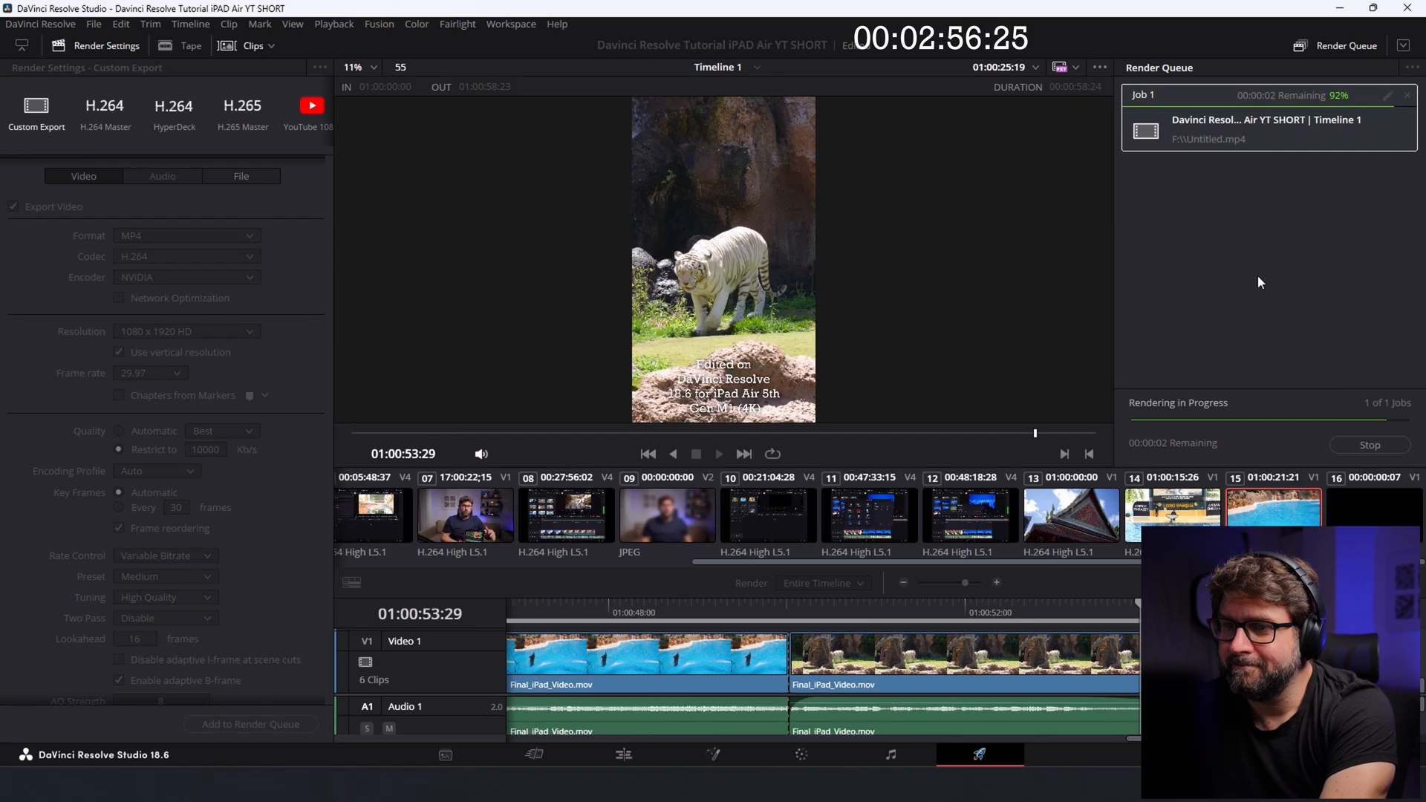